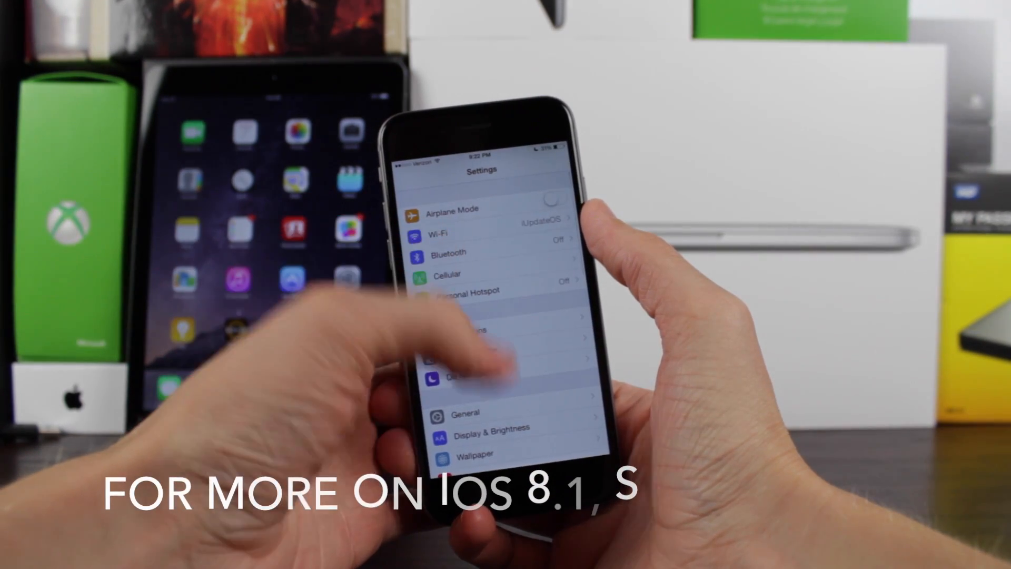
Step: Exit Settings with the Home button and land on the home screen of app icons
{"action": "left_click", "coordinate": [463, 414]}
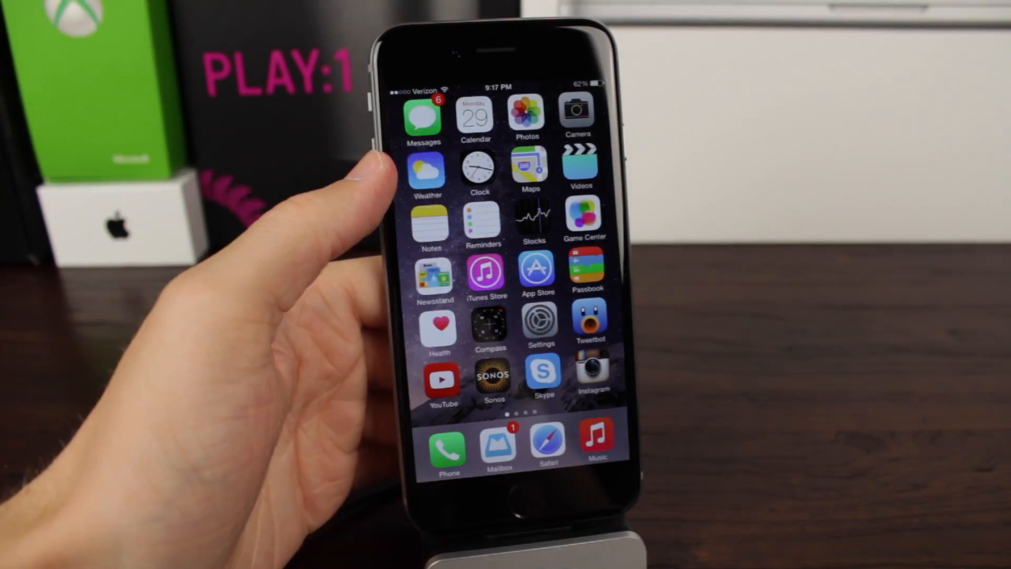
{"action": "scroll", "scroll_direction": "left", "scroll_amount": 3}
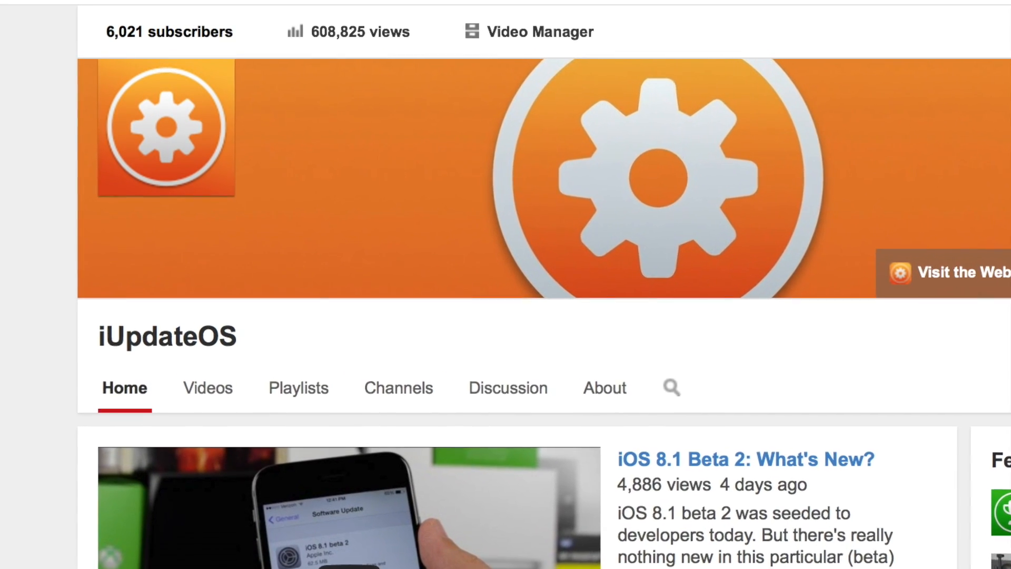
{"action": "scroll", "scroll_direction": "down", "scroll_amount": 3}
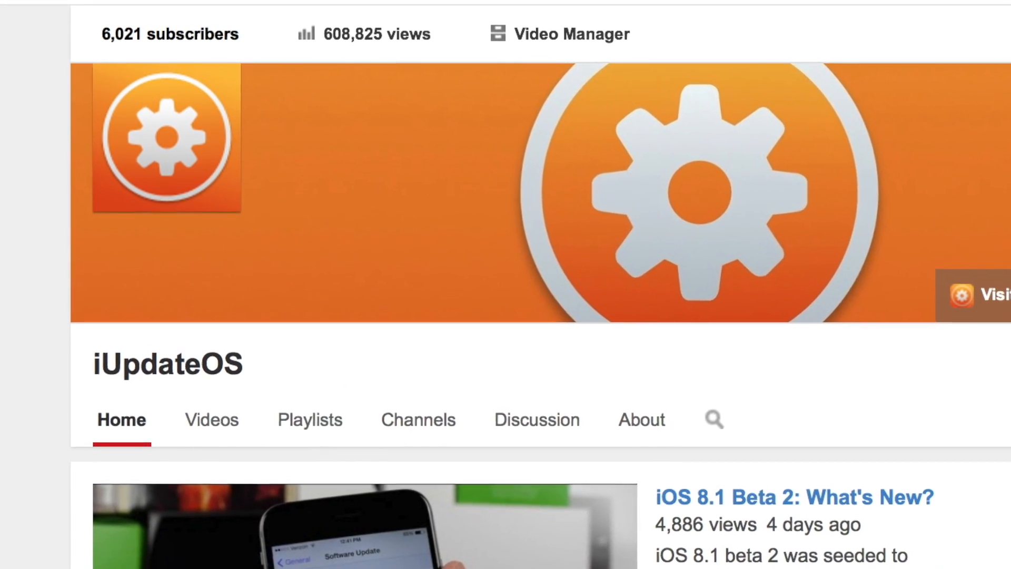
{"action": "scroll", "scroll_direction": "down", "scroll_amount": 3}
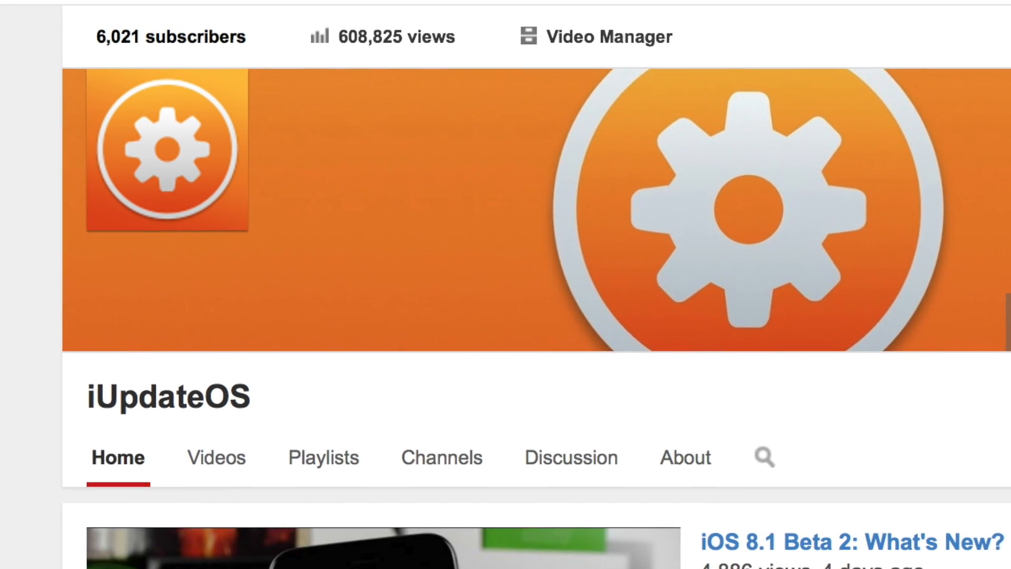
{"action": "scroll", "scroll_direction": "down", "scroll_amount": 3}
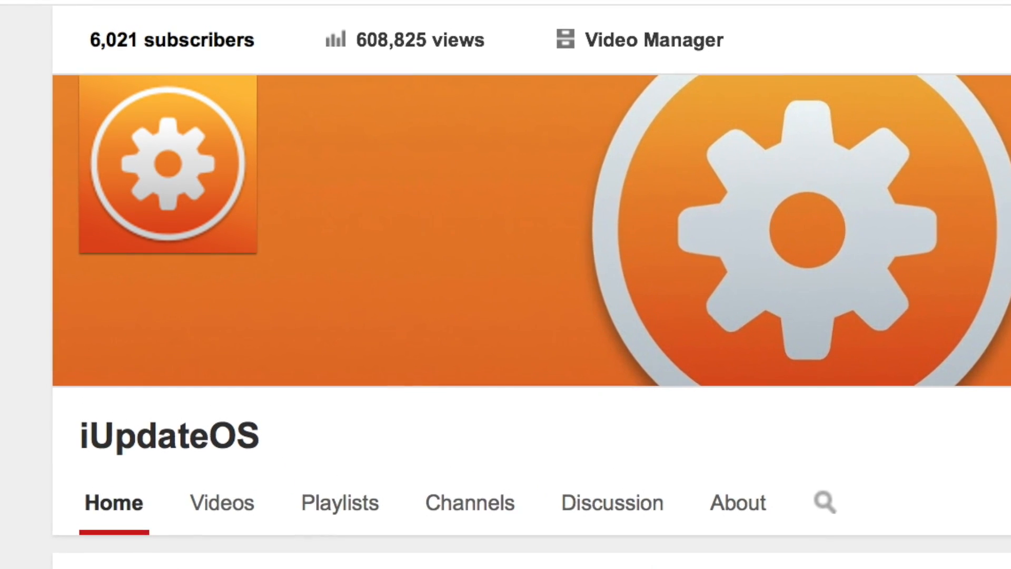
{"action": "scroll", "scroll_direction": "down", "scroll_amount": 3}
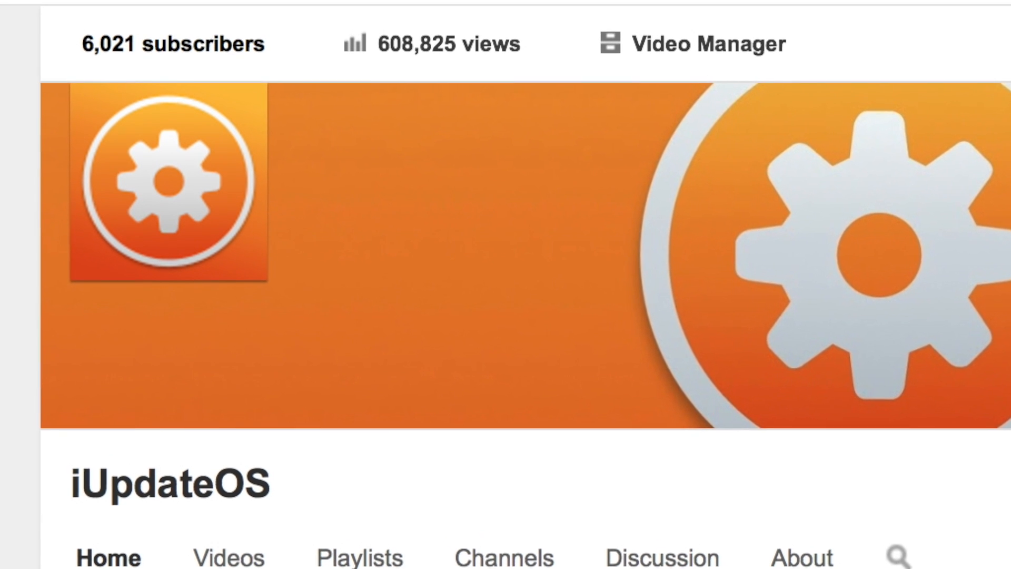